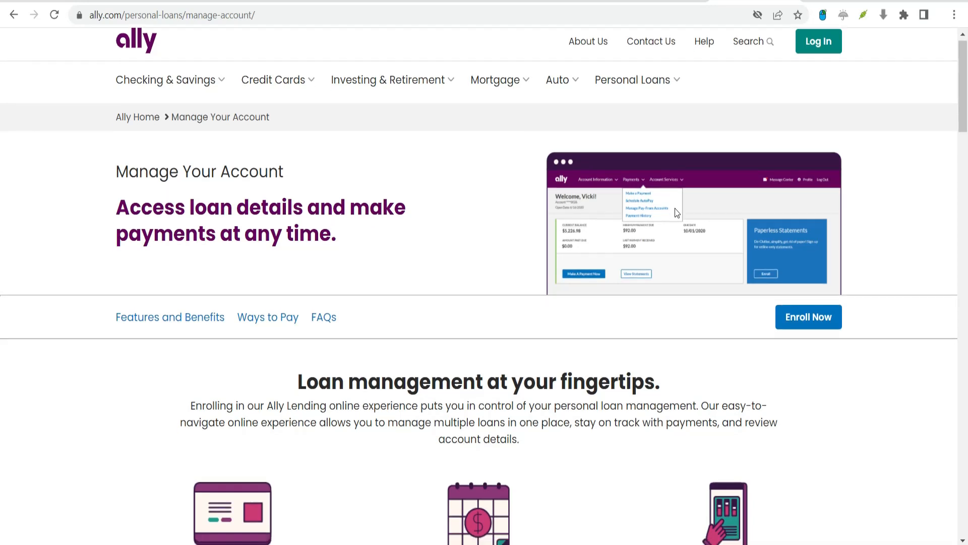
Scroll past the hero banner to the 'Loan management at your fingertips' feature cards
scroll("down", 3)
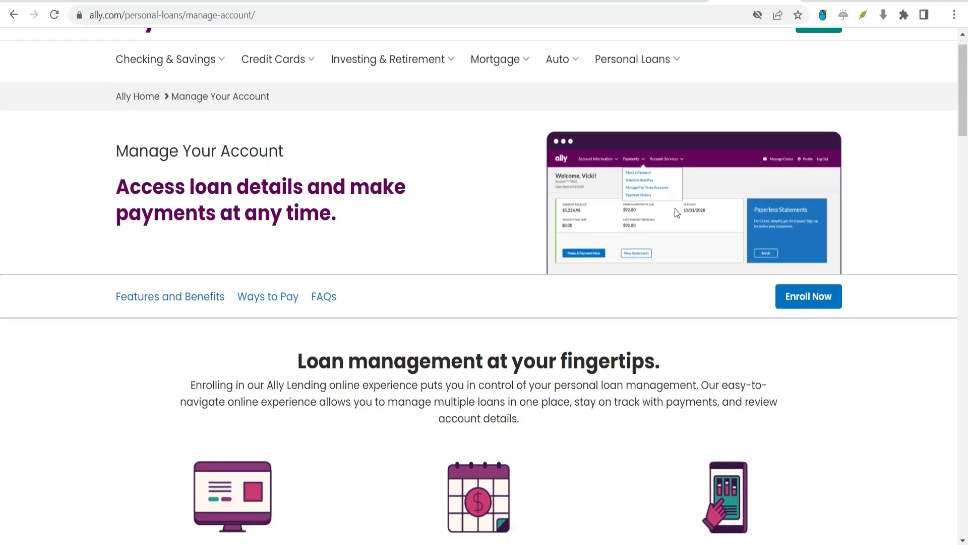
scroll("down", 3)
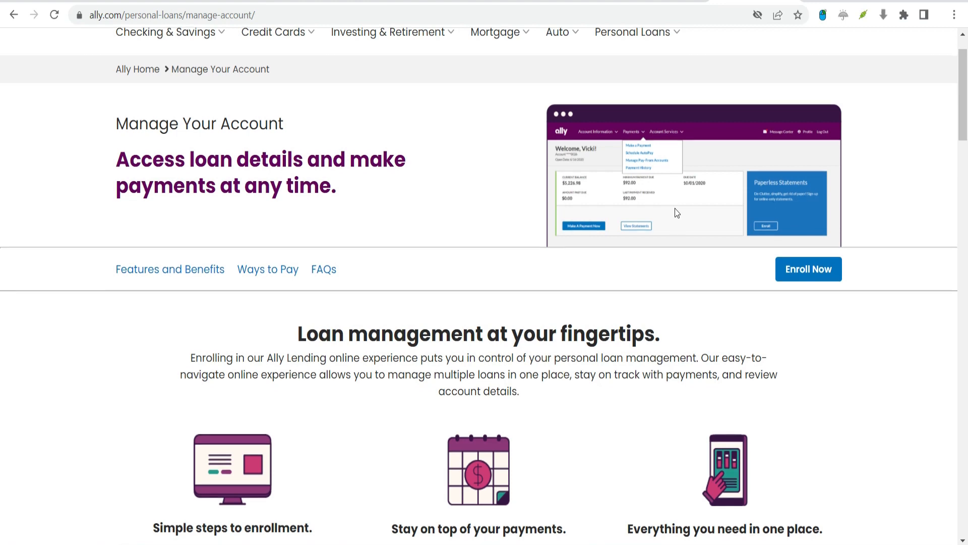
scroll("down", 3)
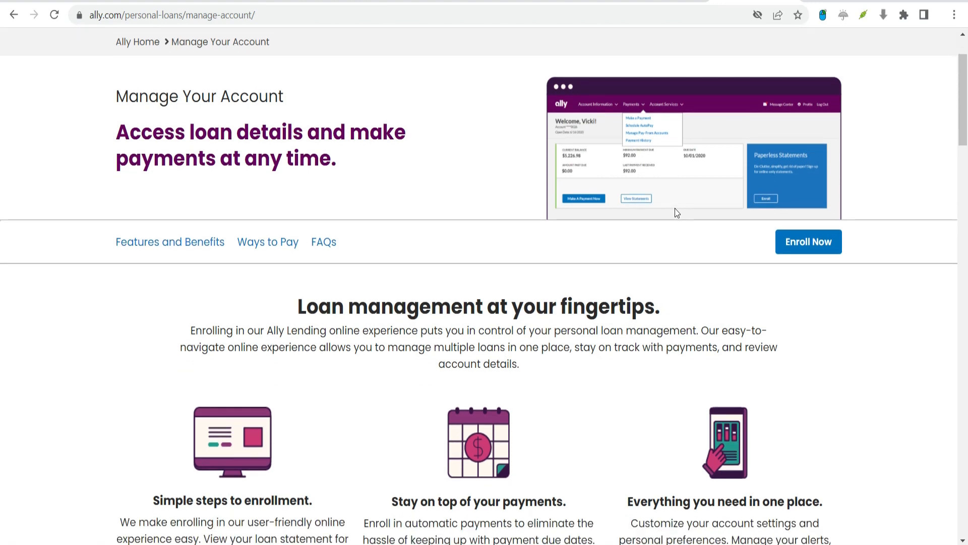
scroll("down", 3)
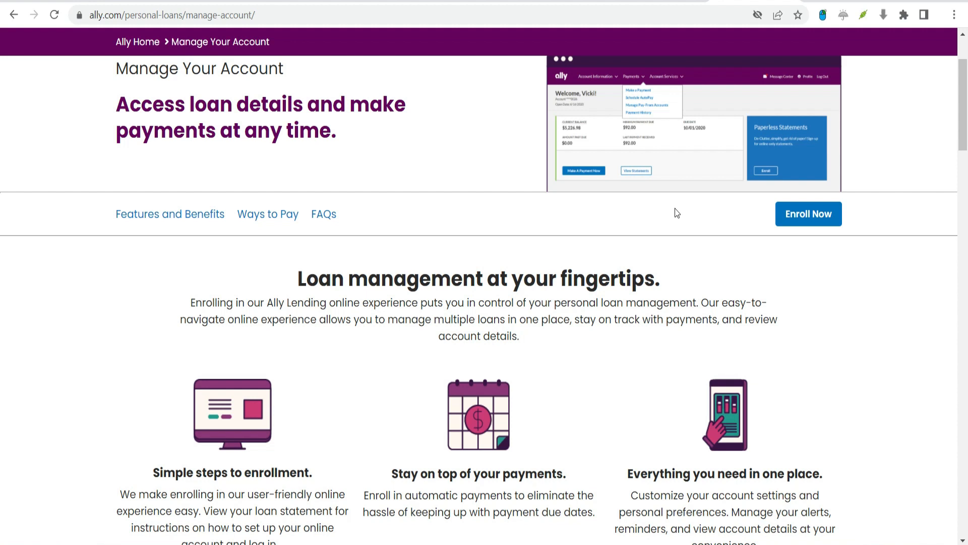
scroll("down", 3)
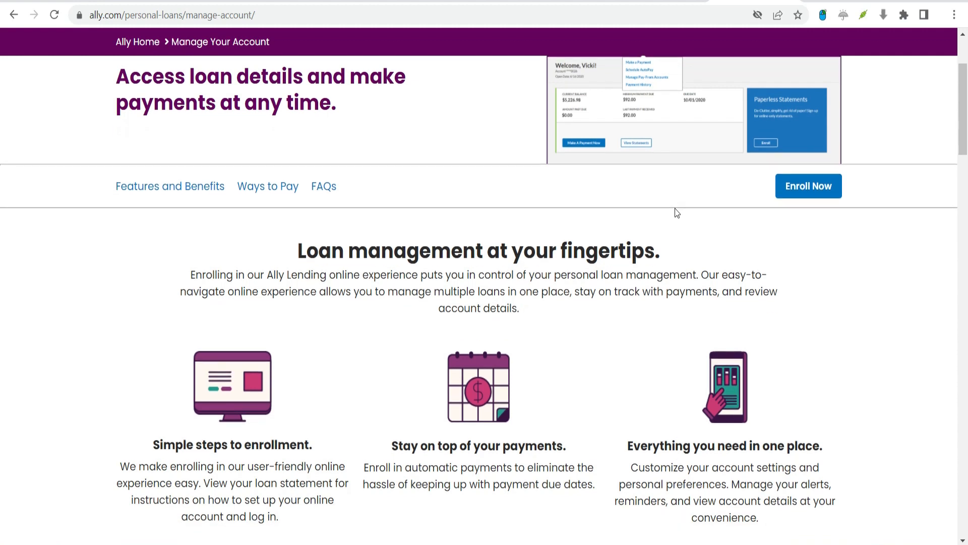
scroll("down", 3)
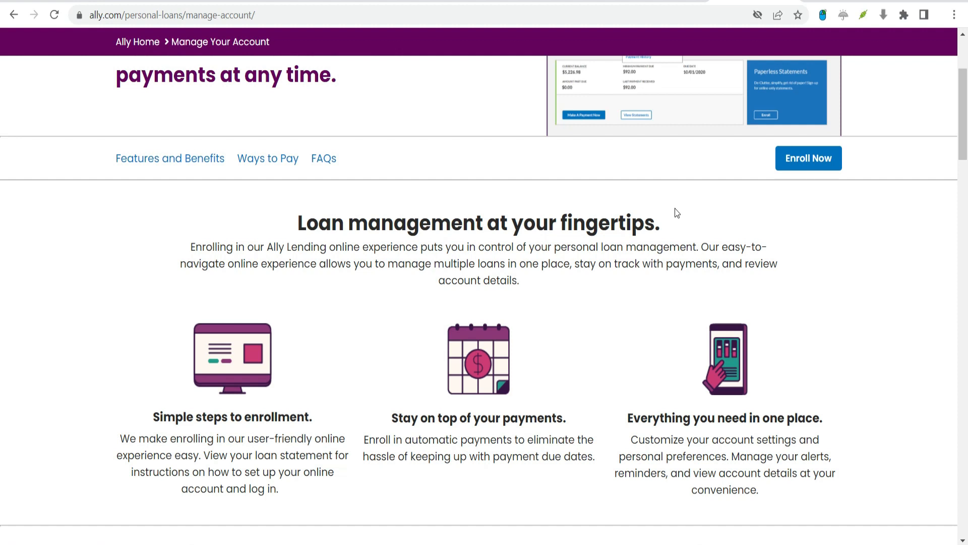
Scroll through the three loan-management feature descriptions down to the start of Ways to pay
scroll("down", 3)
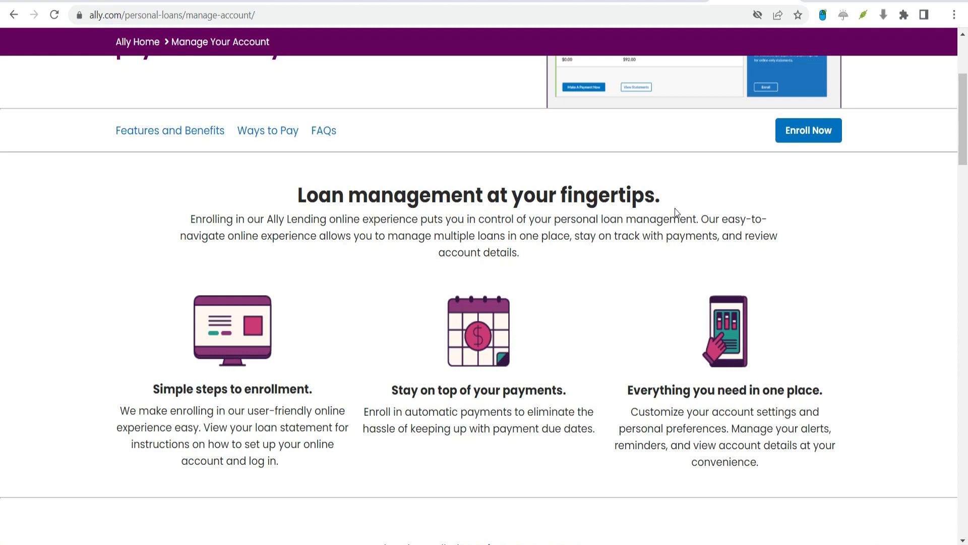
scroll("down", 3)
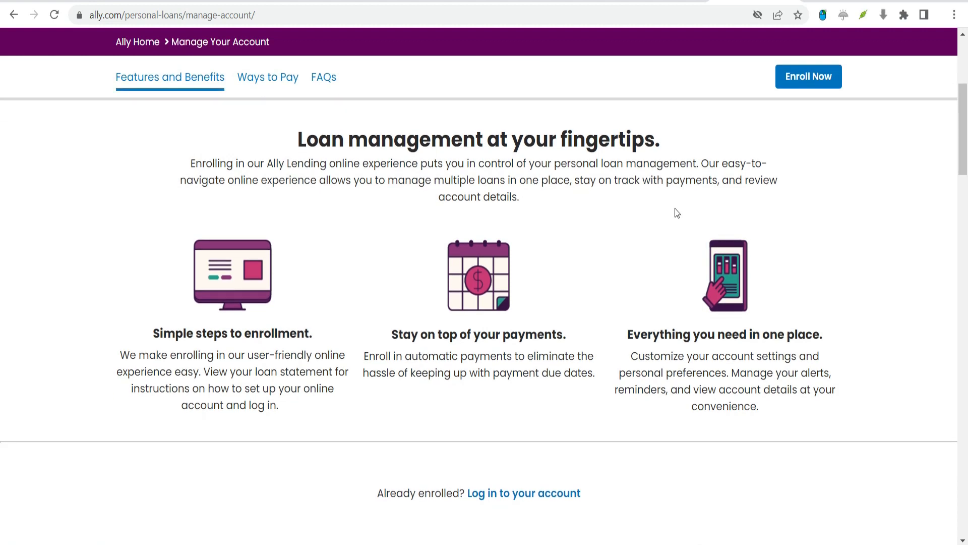
scroll("down", 3)
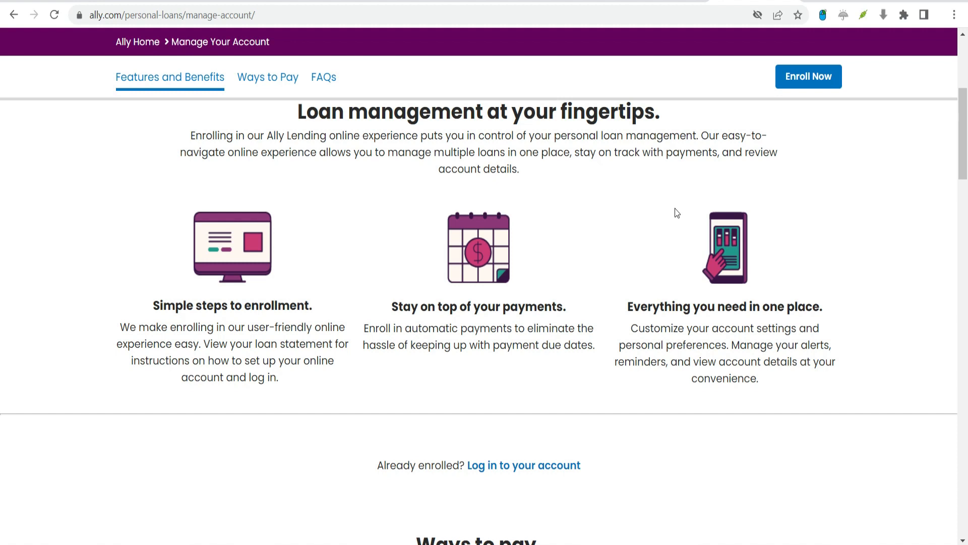
scroll("down", 3)
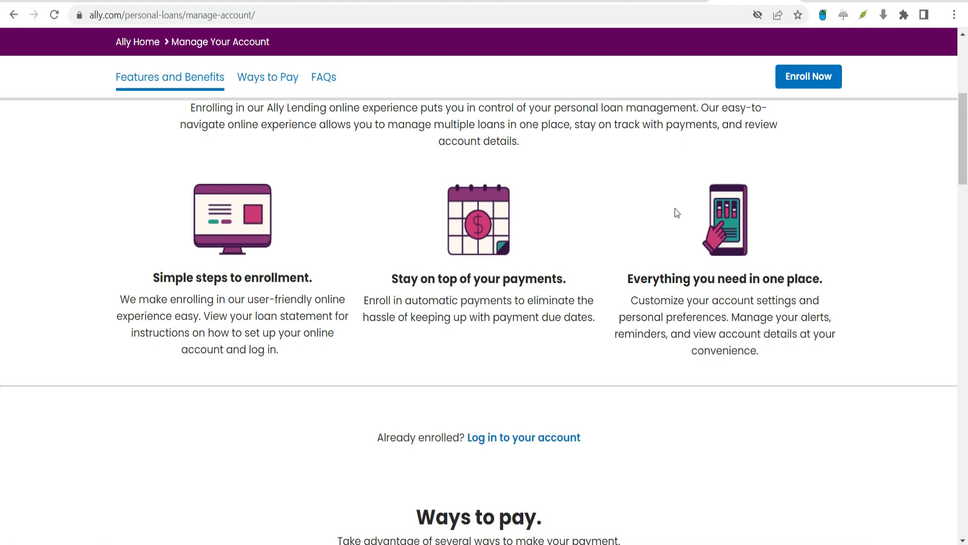
scroll("down", 3)
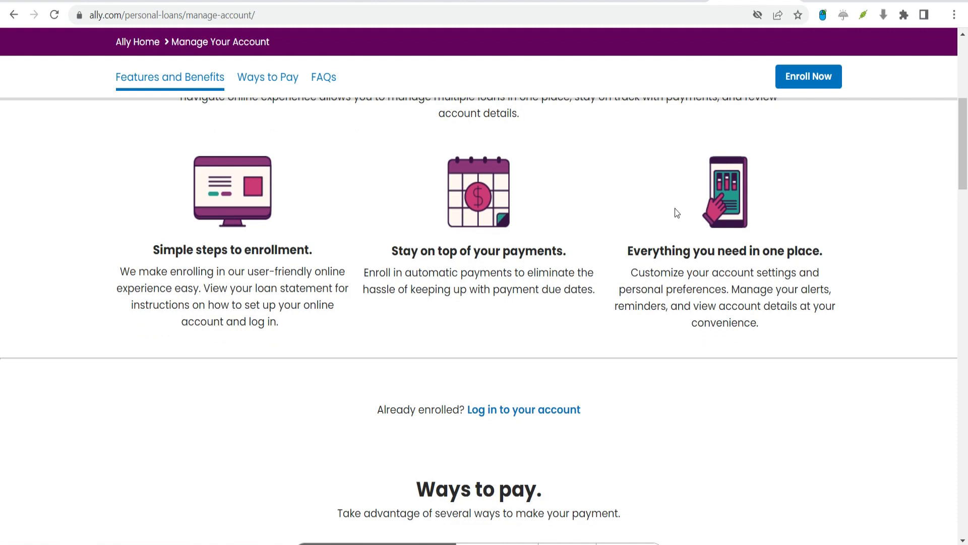
scroll("down", 3)
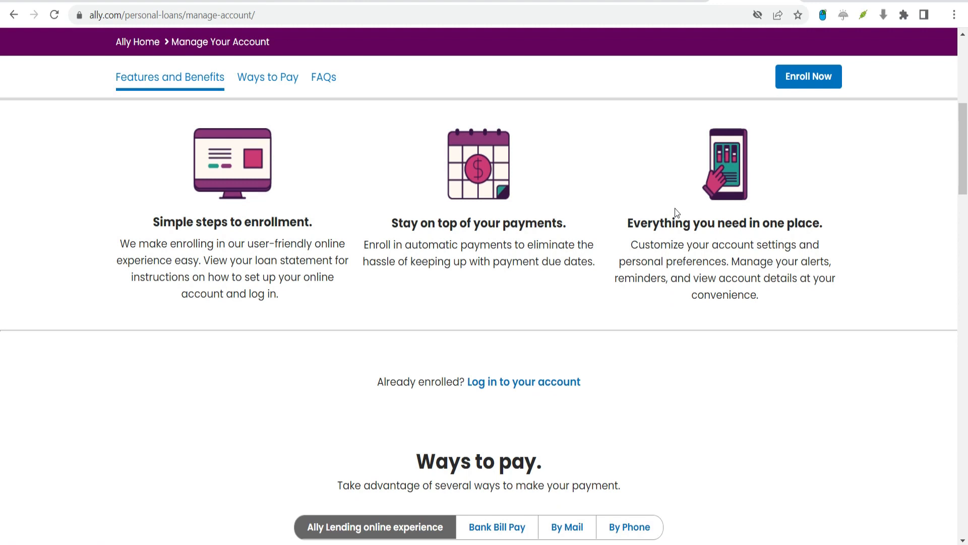
scroll("down", 3)
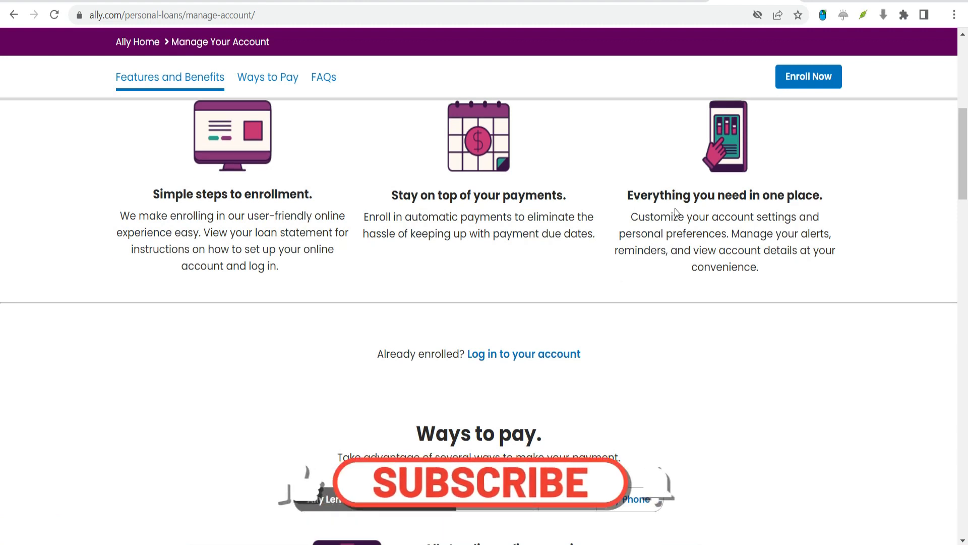
Scroll through Ways to pay's online experience option until the FAQs list begins below
left_click(478, 483)
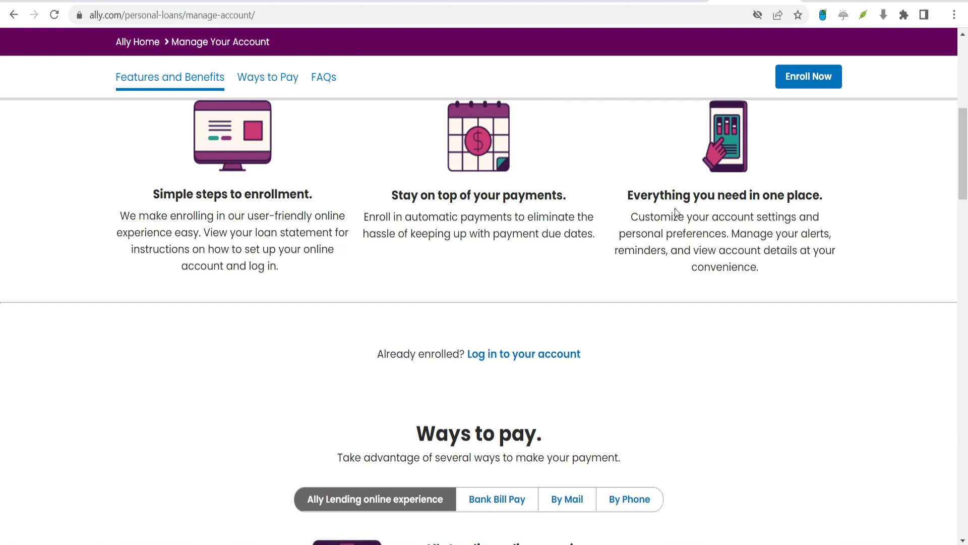
scroll("down", 3)
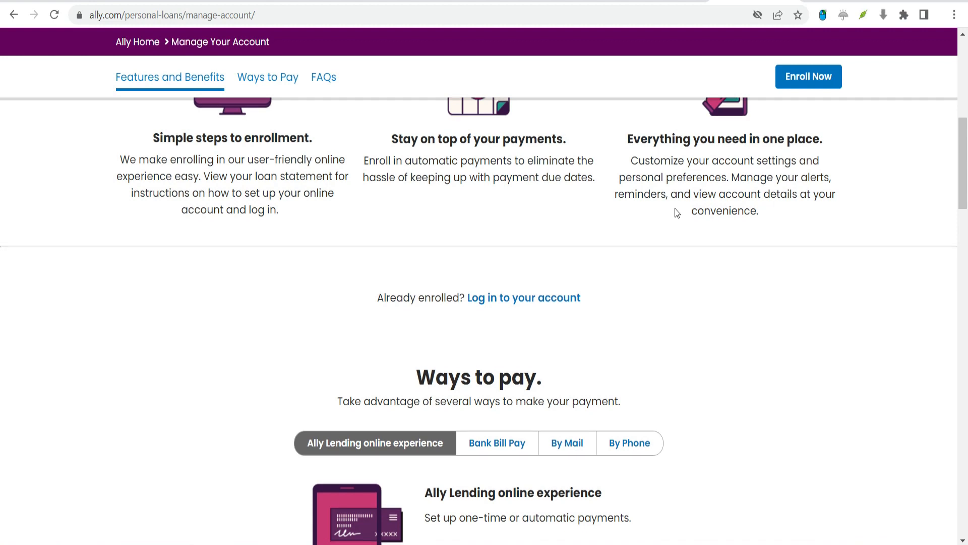
scroll("down", 3)
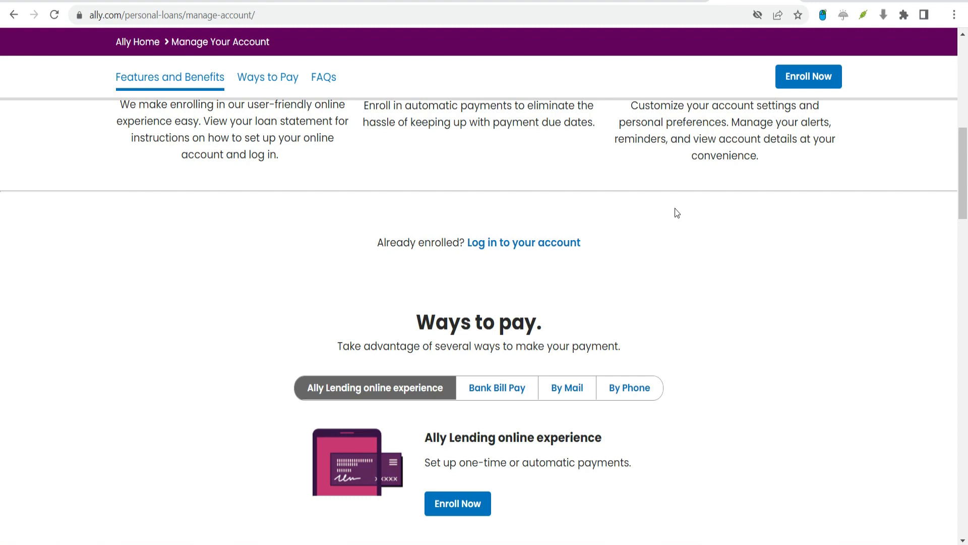
scroll("down", 3)
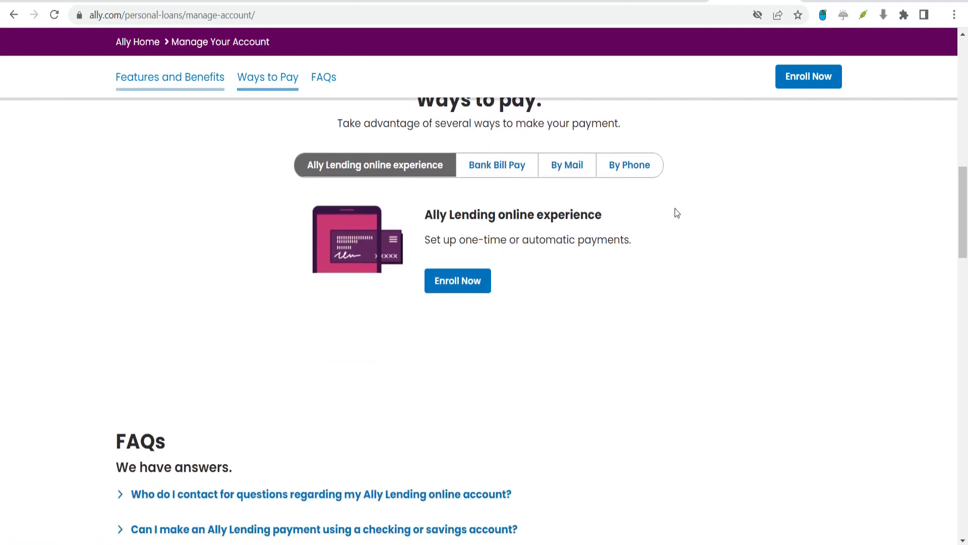
Scroll down through the first of the nine Ally Lending FAQ questions
left_click(169, 78)
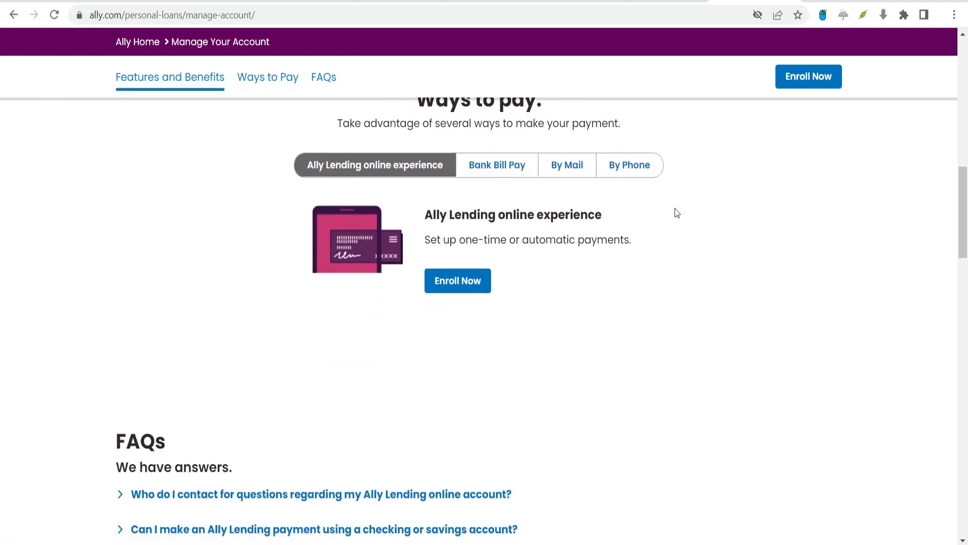
scroll("down", 3)
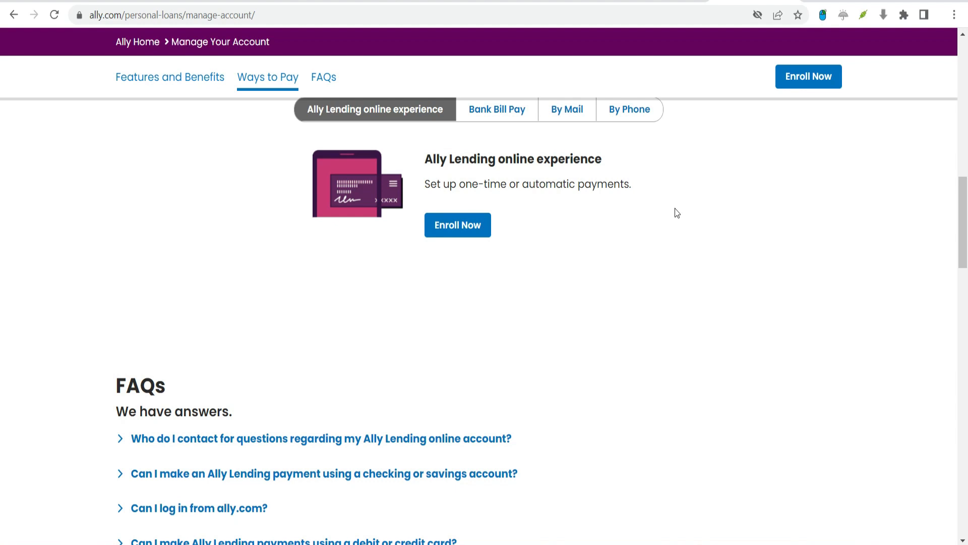
scroll("down", 3)
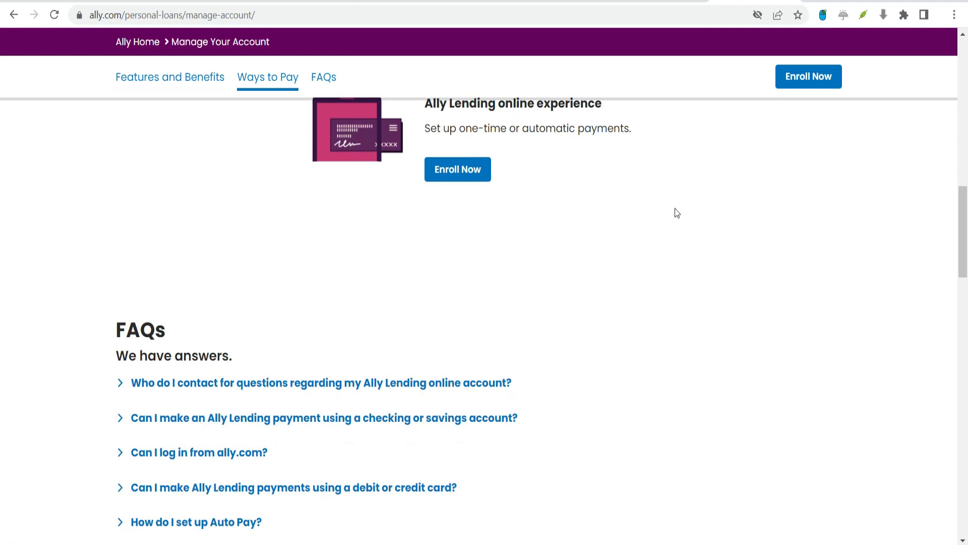
scroll("down", 3)
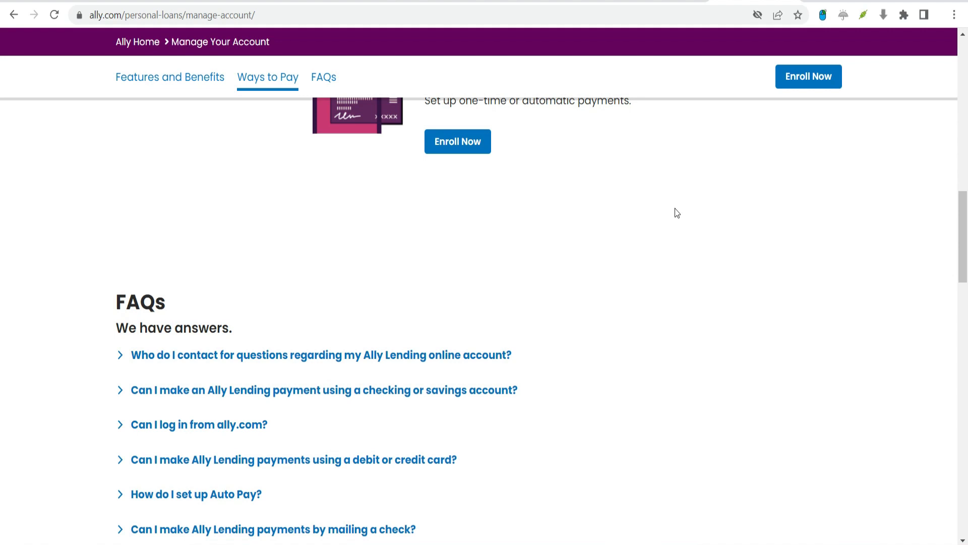
Finish viewing the remaining FAQ questions and return to the top of the page
scroll("down", 3)
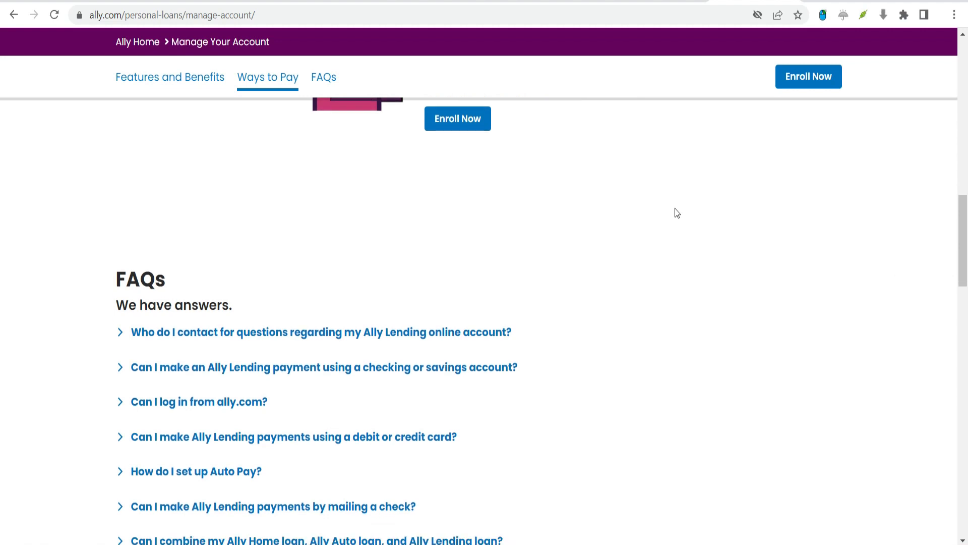
scroll("down", 3)
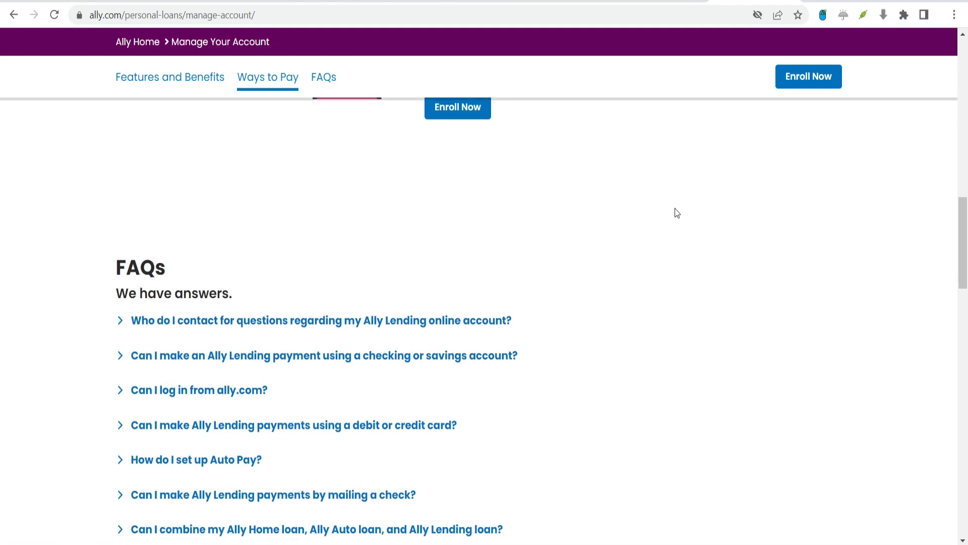
scroll("down", 3)
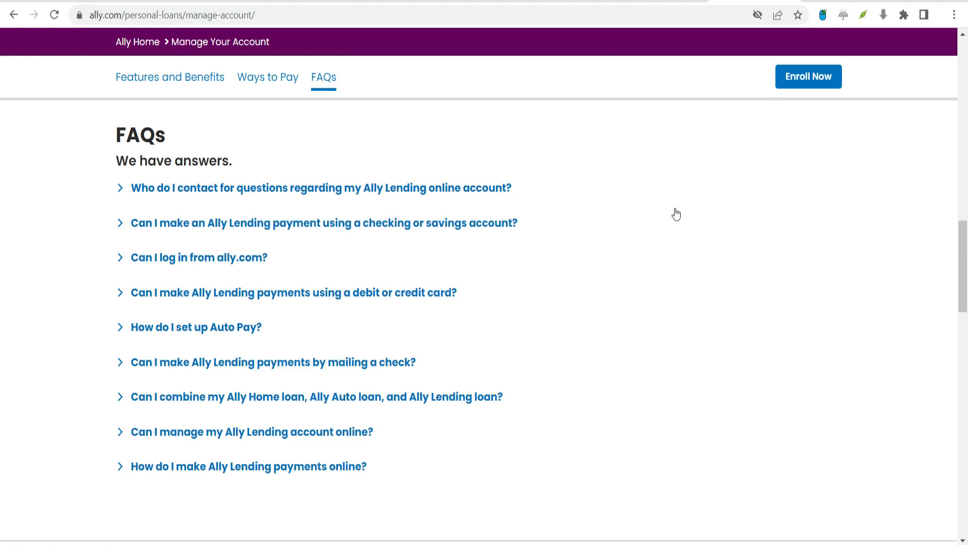
scroll("down", 3)
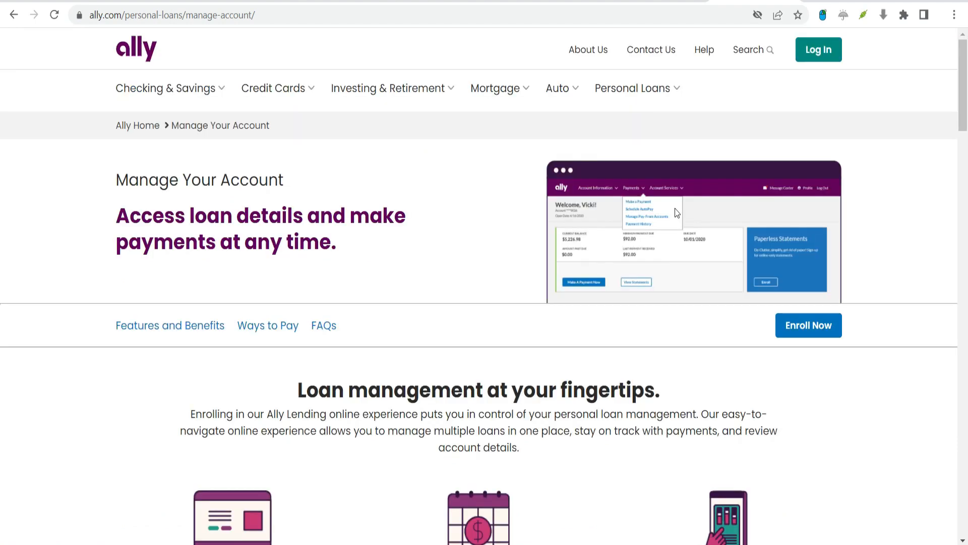
Scroll past the page header to the 'Loan management at your fingertips' overview
scroll("down", 3)
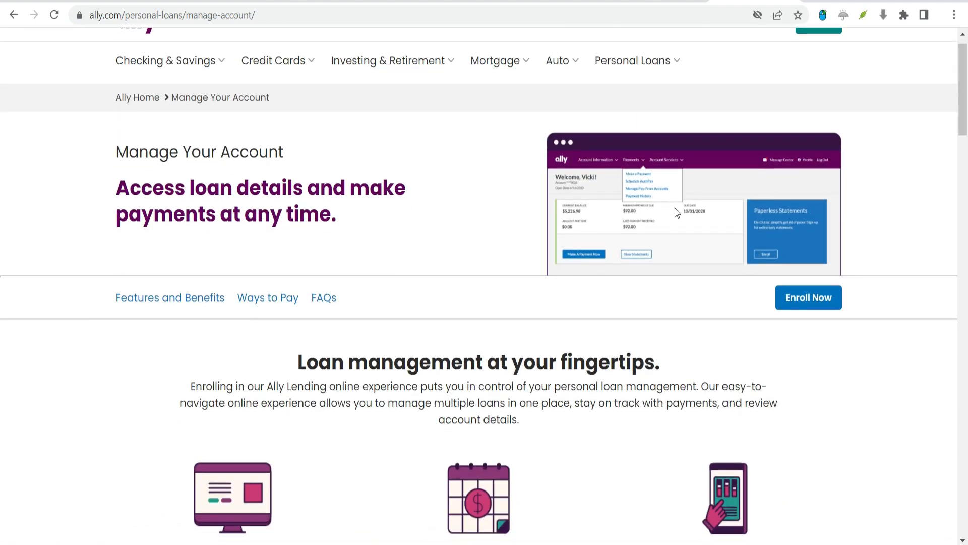
scroll("down", 3)
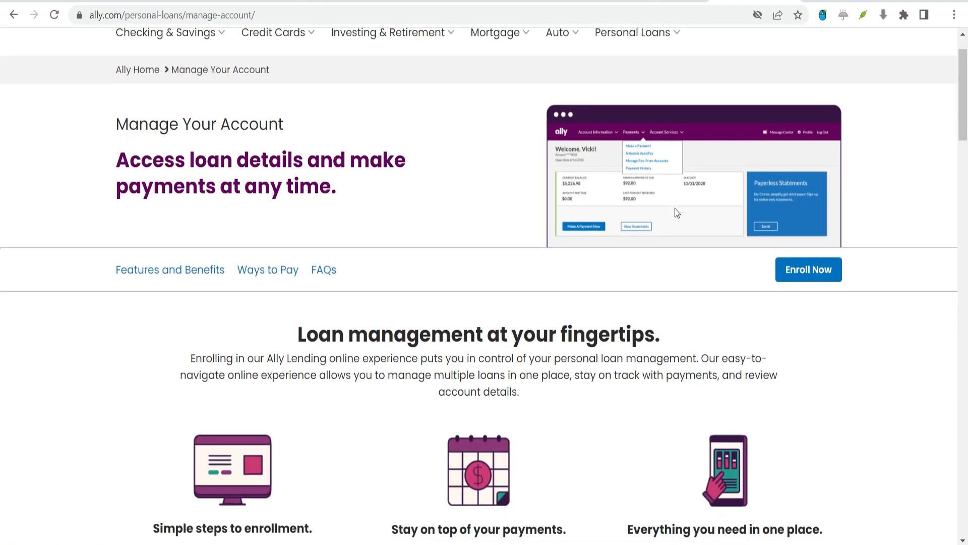
scroll("down", 3)
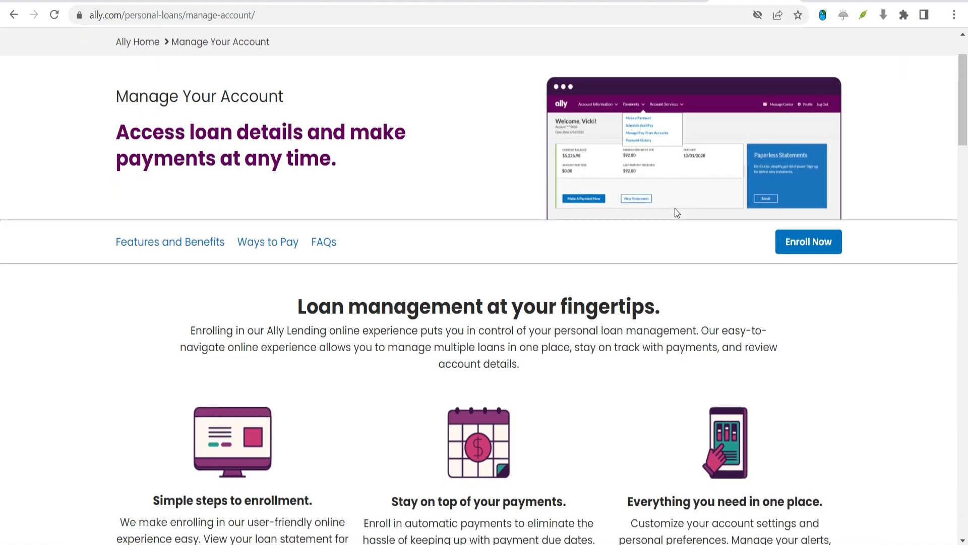
scroll("down", 3)
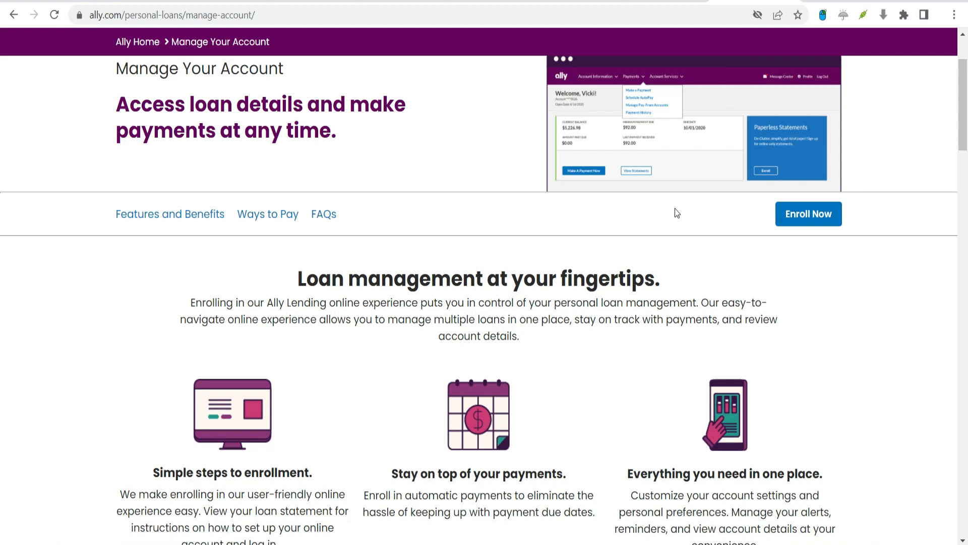
Bring the three loan-management feature descriptions and the login prompt into view
scroll("down", 3)
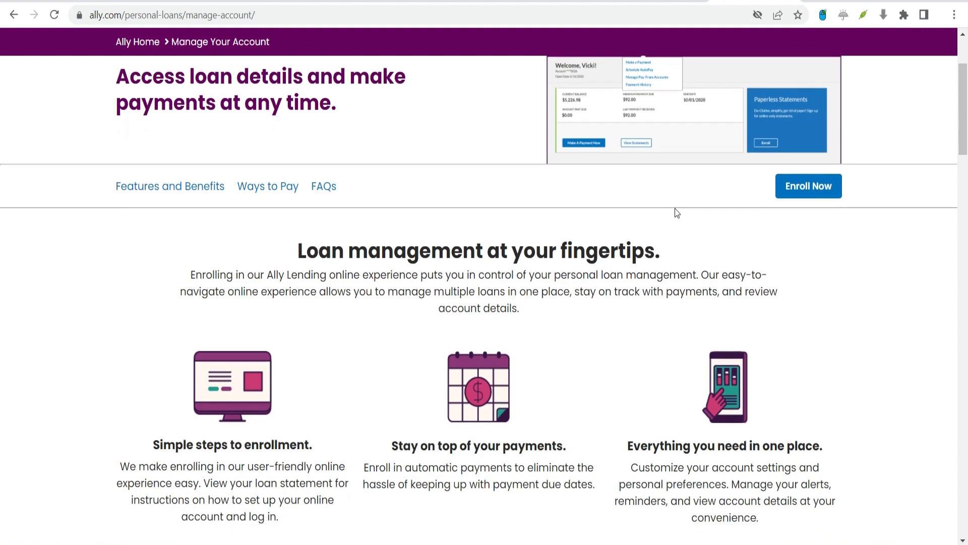
scroll("down", 3)
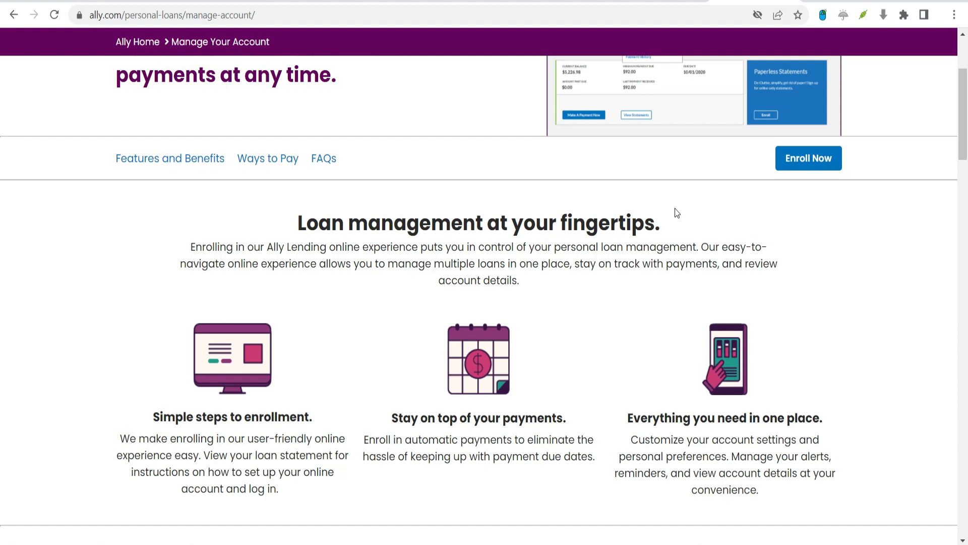
scroll("down", 3)
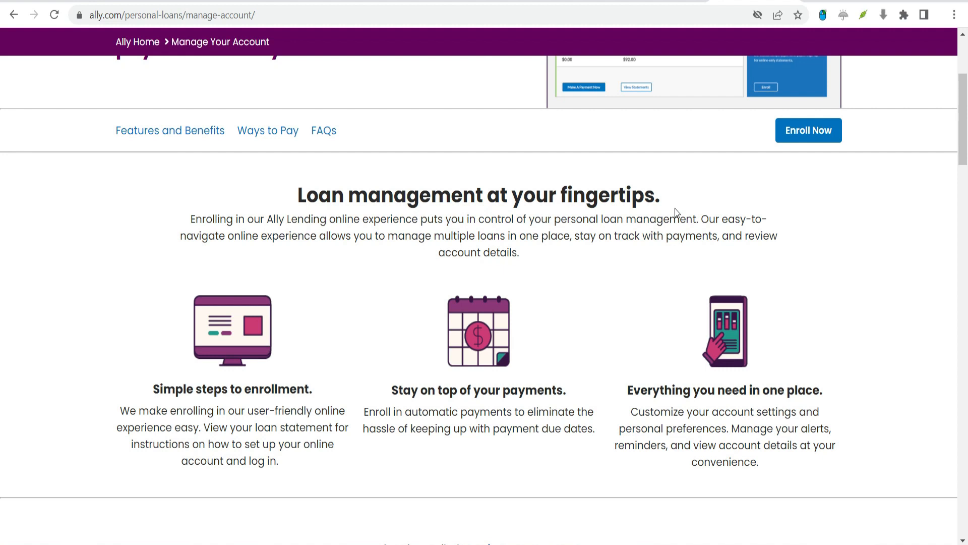
scroll("down", 3)
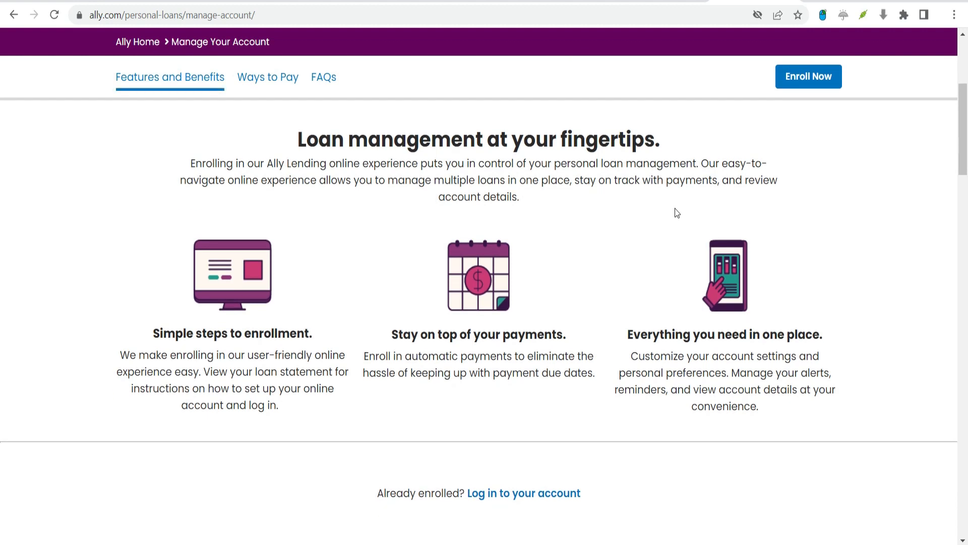
Scroll past the feature blurbs and login link toward the Ways to pay section
scroll("down", 3)
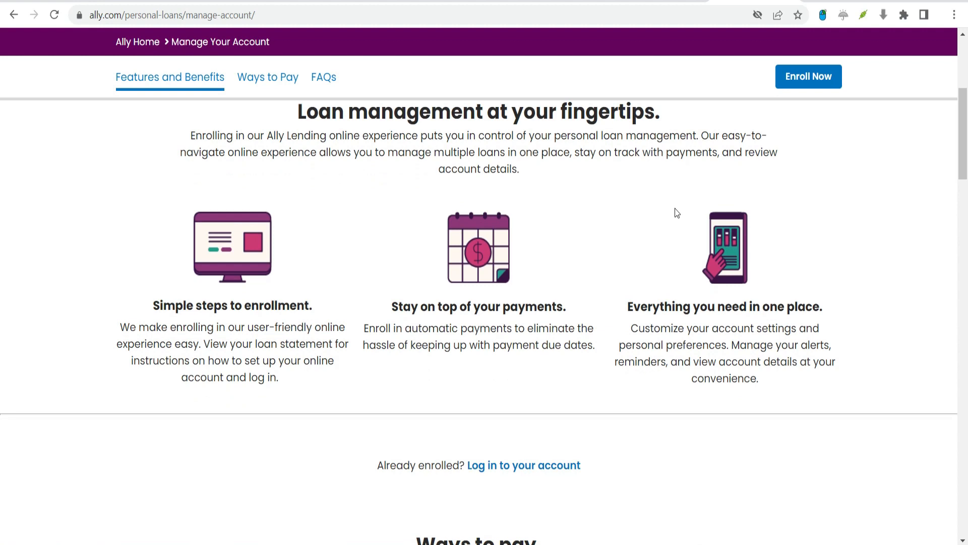
scroll("down", 3)
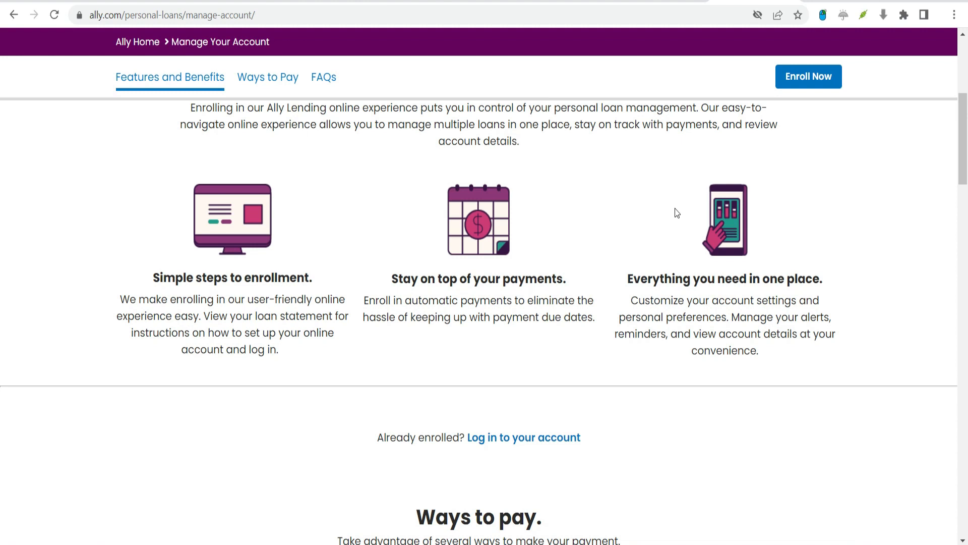
scroll("down", 3)
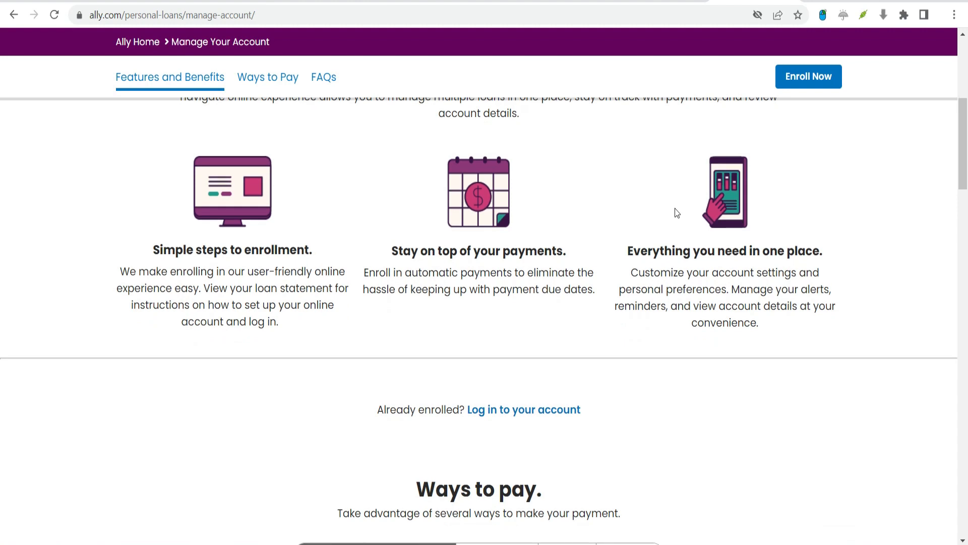
scroll("down", 3)
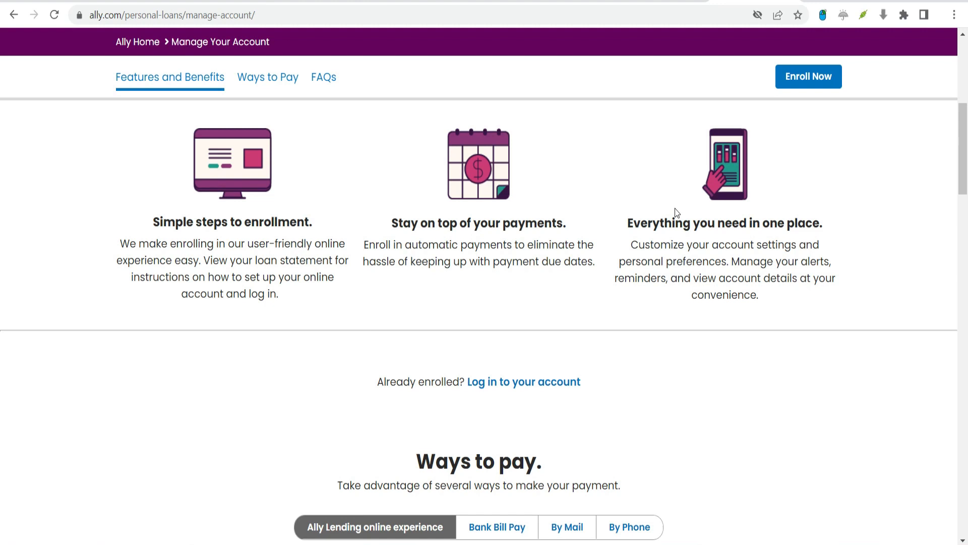
Bring Ways to pay's online experience, Bank Bill Pay, By Mail and By Phone options into view
scroll("down", 3)
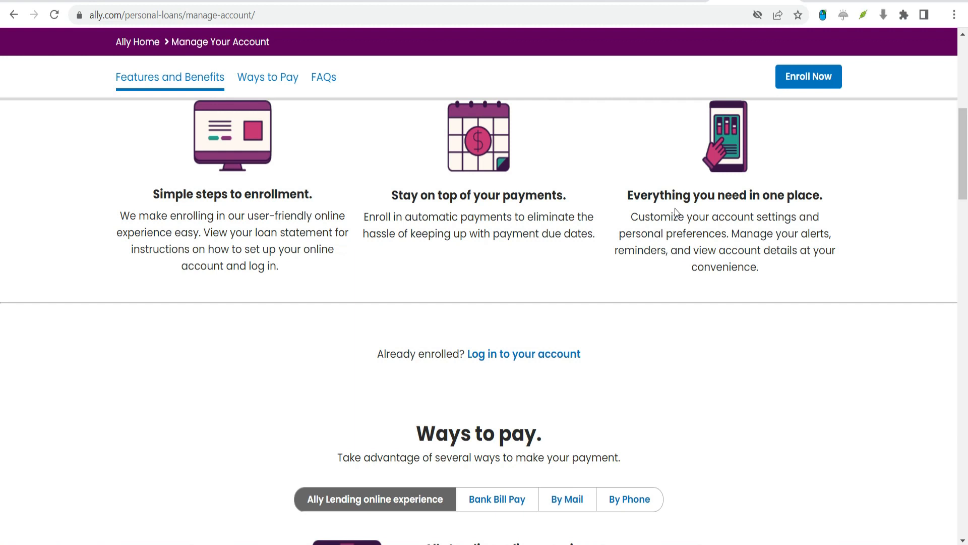
scroll("down", 3)
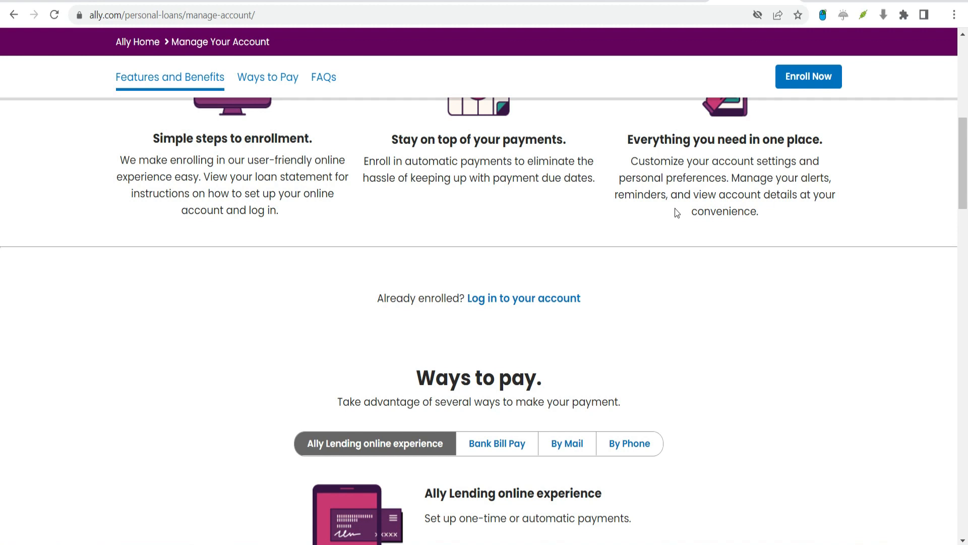
scroll("down", 3)
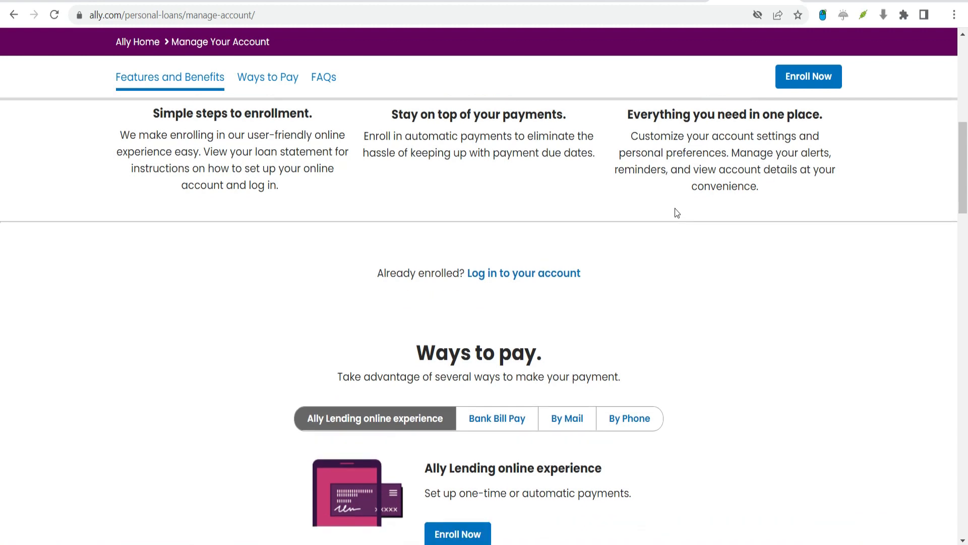
scroll("down", 3)
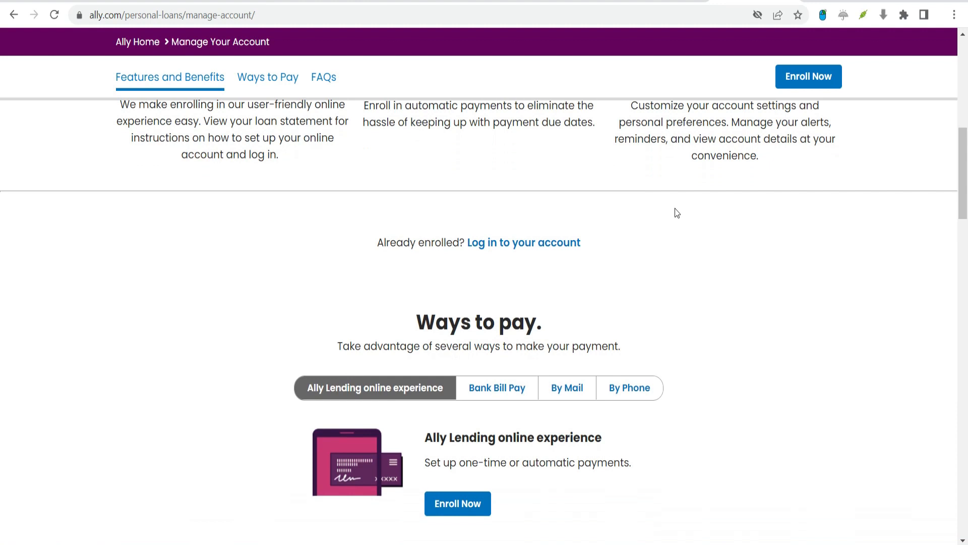